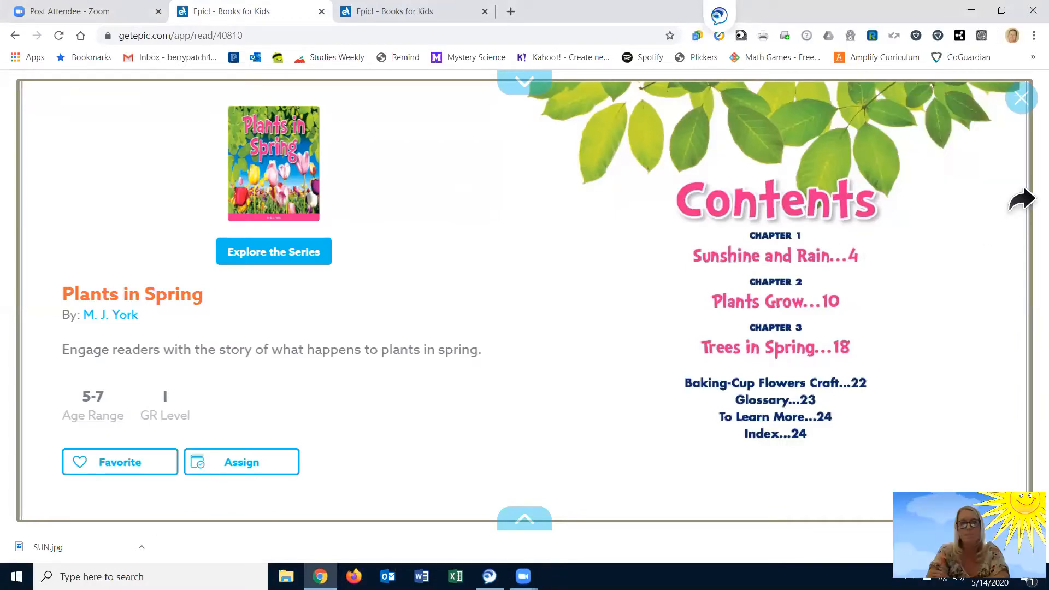
Turn from the contents of Plants in Spring to the Sunshine and Rain chapter on pages 4–5
click(1023, 199)
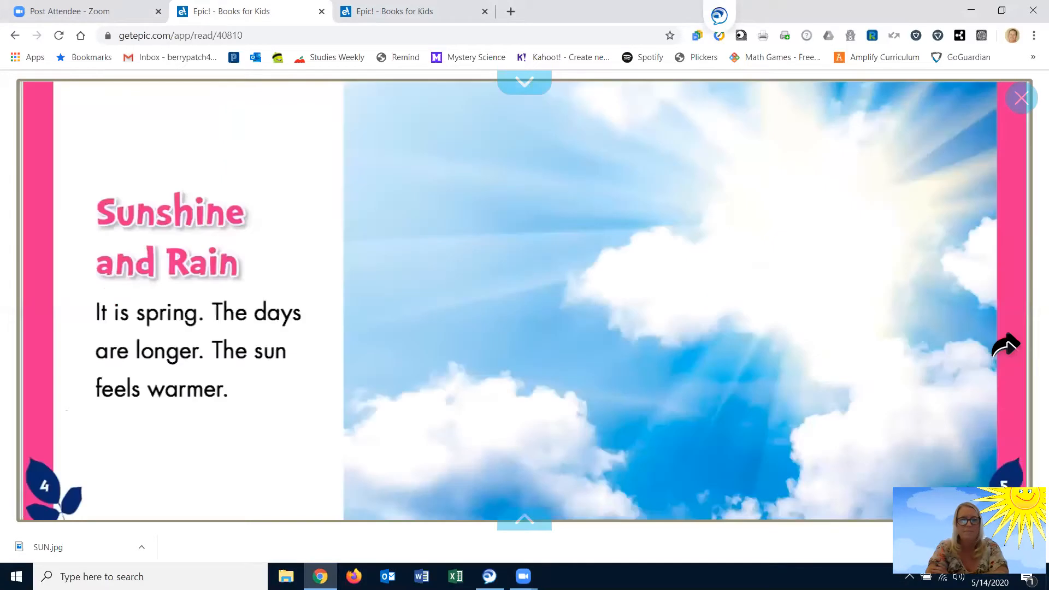
mouse_move(1004, 327)
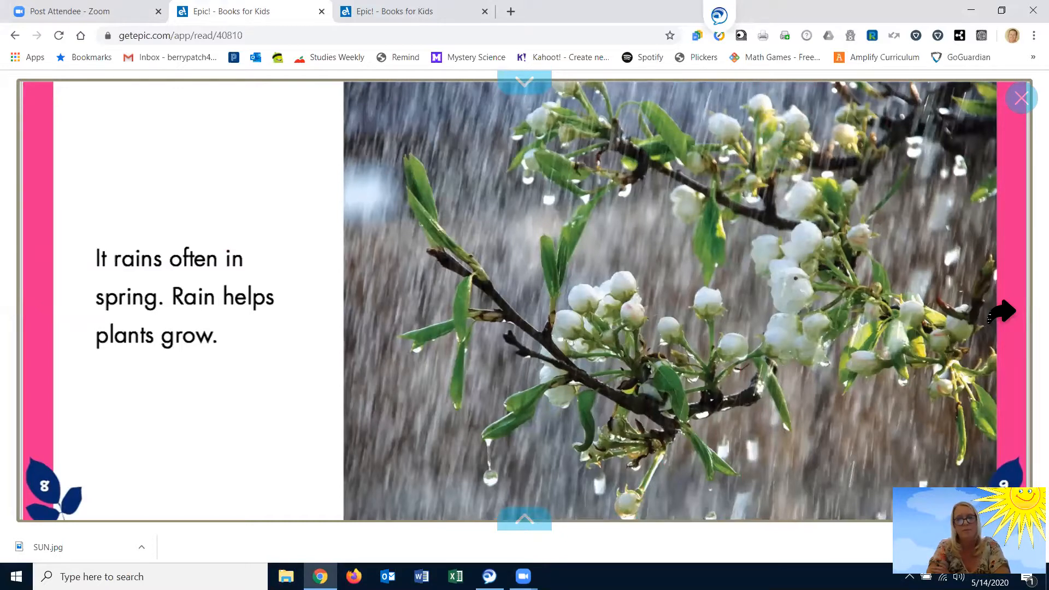
Turn through the Plants Grow and seed-planting pages to the Baking-Cup Flowers Craft and Glossary on pages 22–23
click(1002, 311)
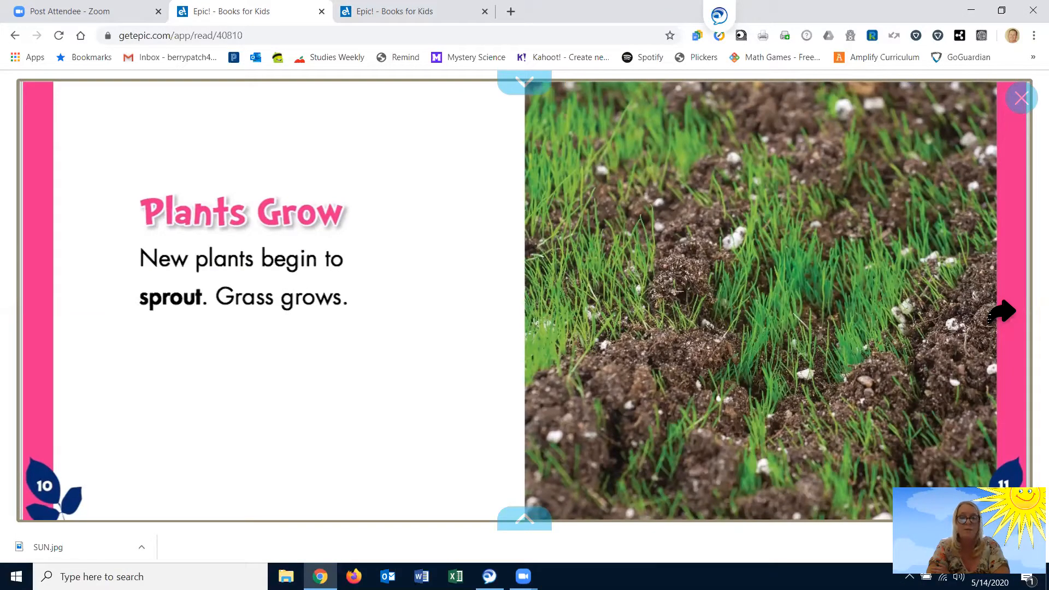
click(1002, 312)
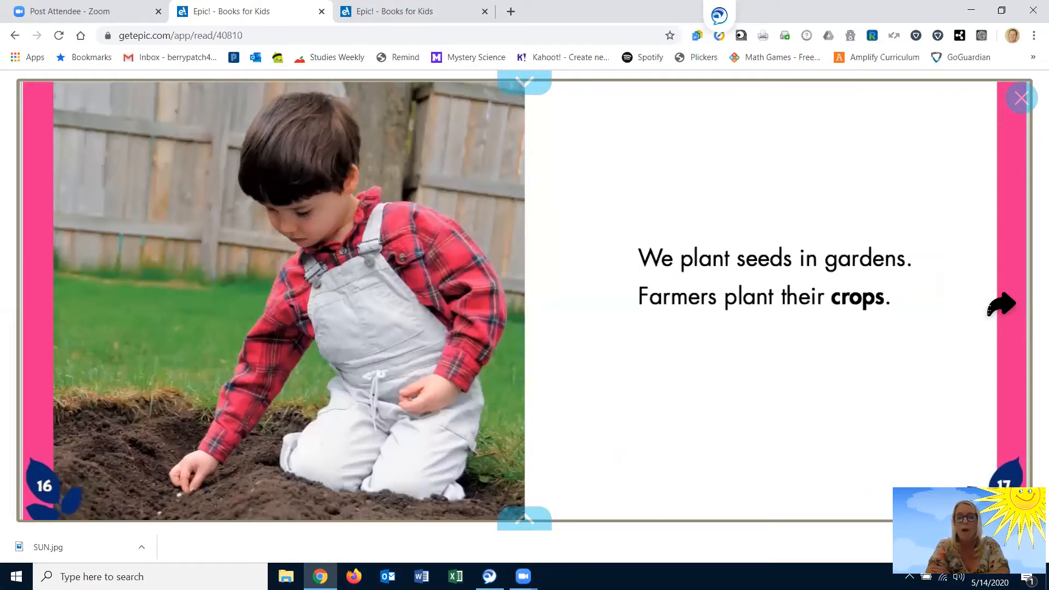
click(1001, 305)
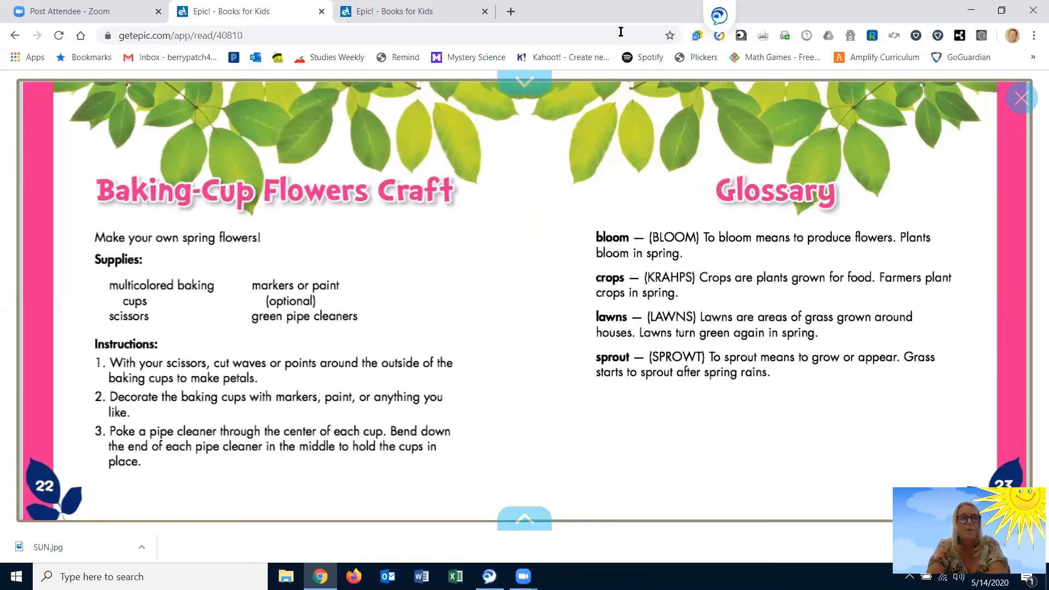
Switch to the Nature Walk: Flowers book at its Looking for Flowers pages around page 4
click(413, 12)
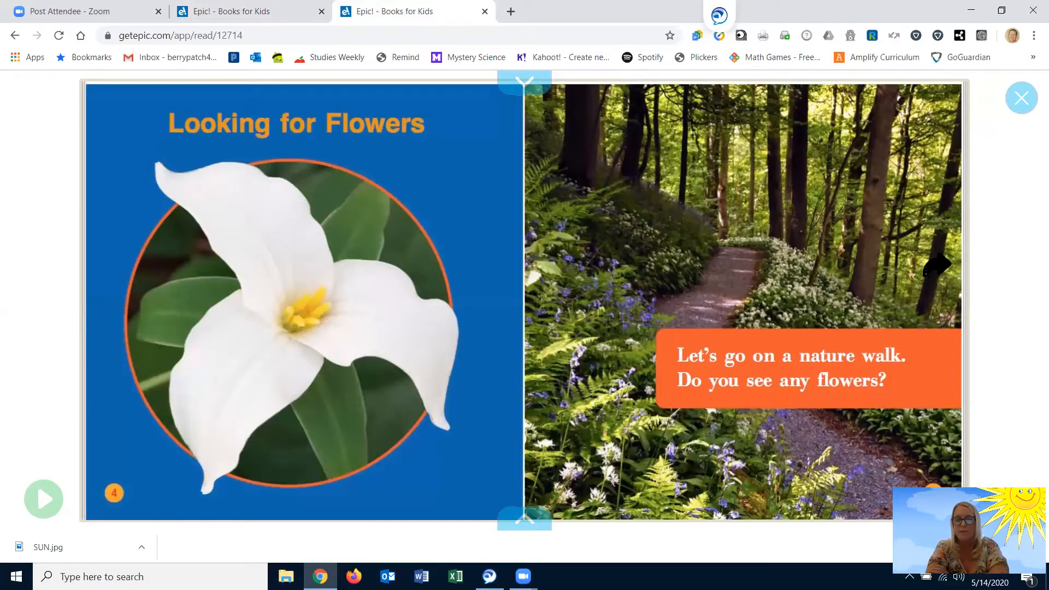
Turn past the Looking for Flowers and stems pages toward the wild rose pages around page 14
click(937, 263)
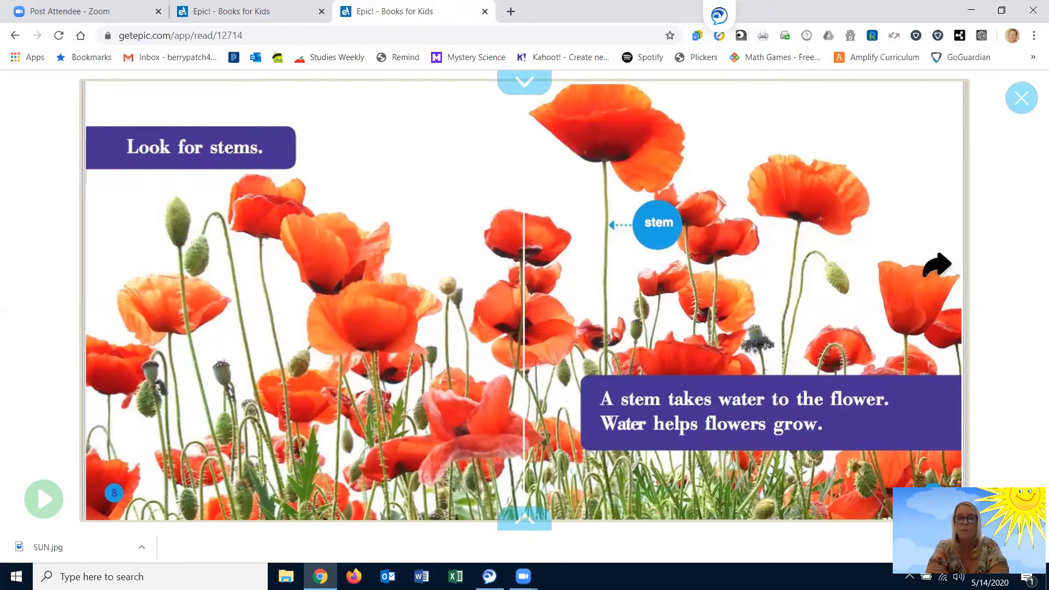
click(937, 264)
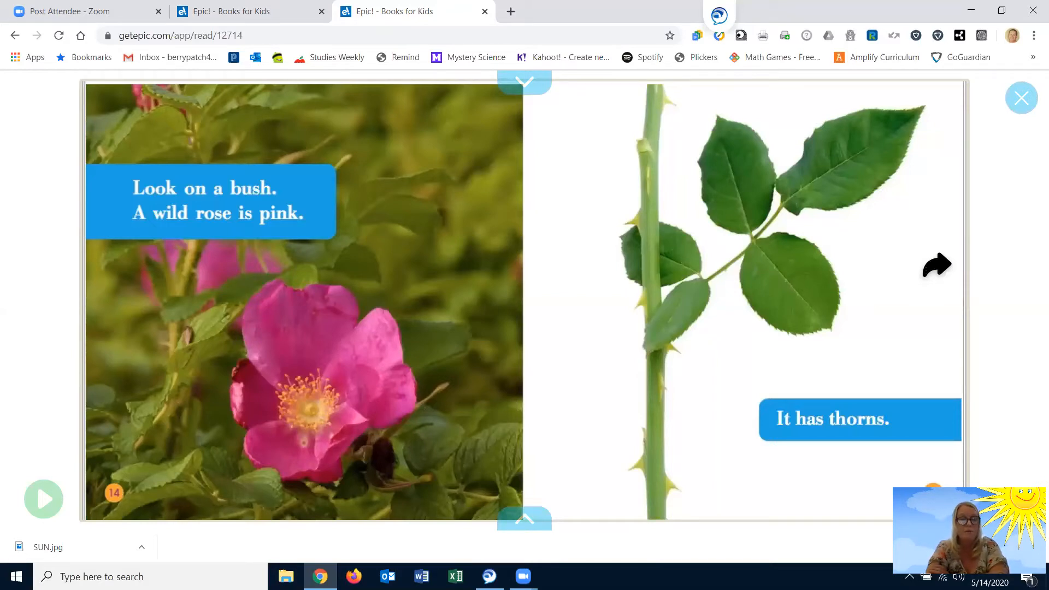
Turn past the wild rose and butterfly pages to the bees gathering pollen page around page 18
click(937, 264)
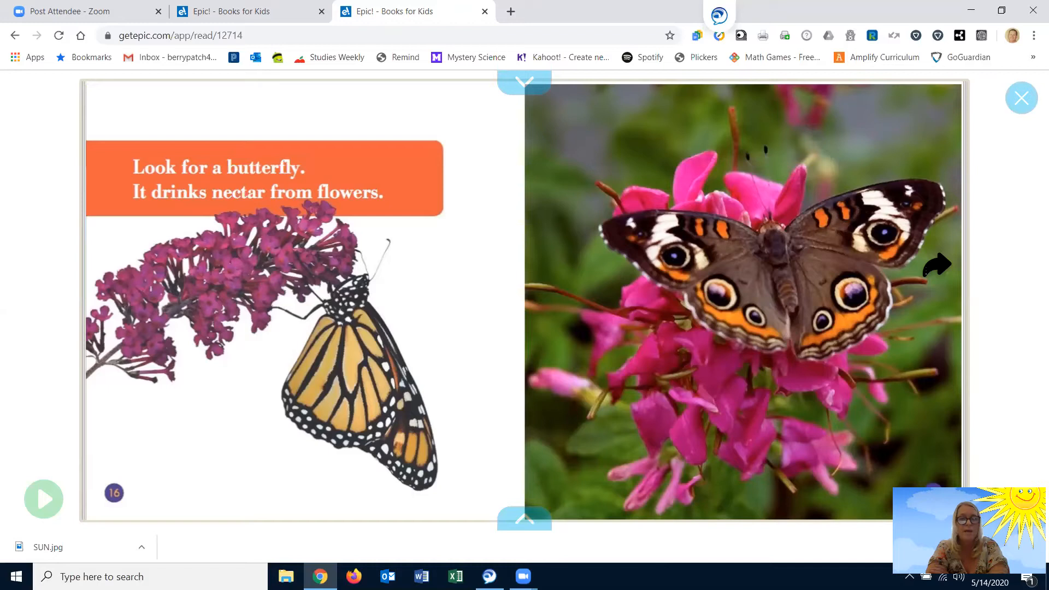
click(936, 263)
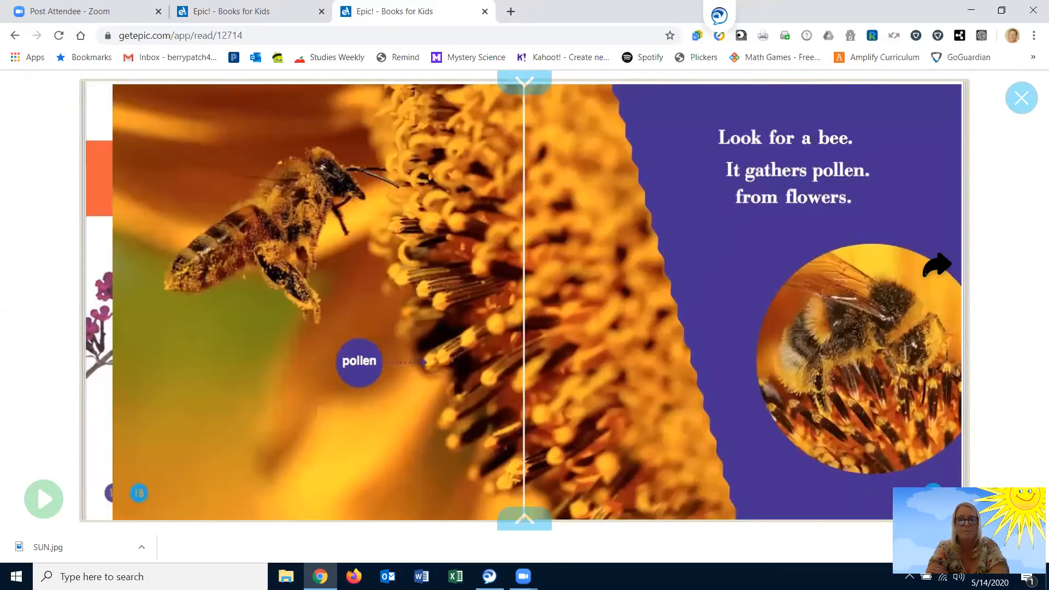